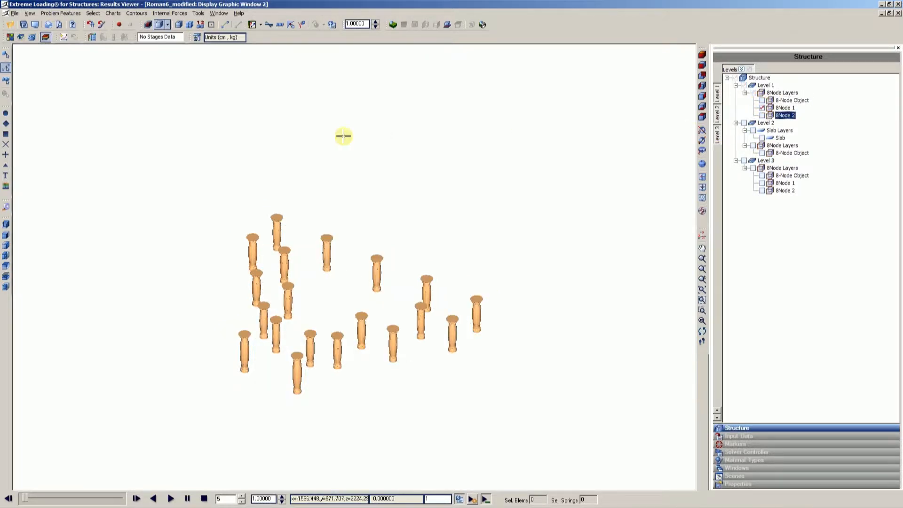
Select a level-1 column and apply Show Selected Objects Only to hide everything else
{"action": "left_click", "coordinate": [145, 25]}
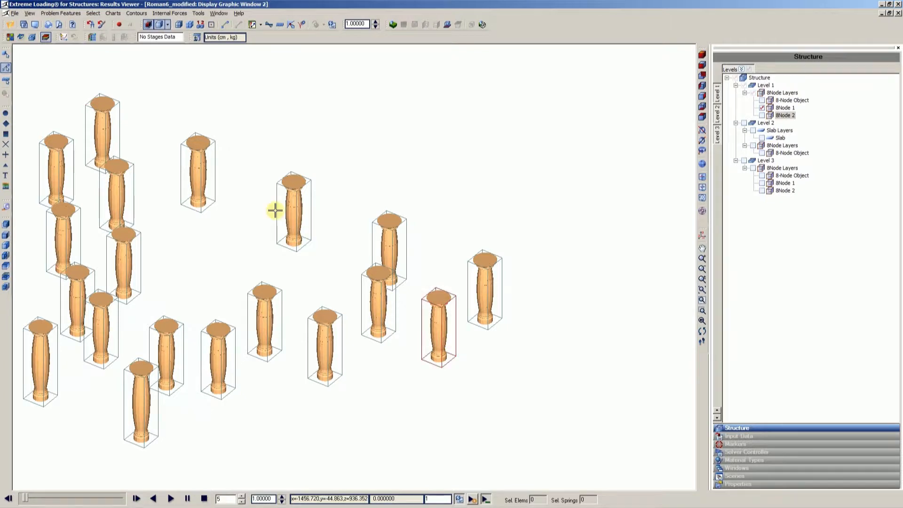
{"action": "left_click", "coordinate": [93, 13]}
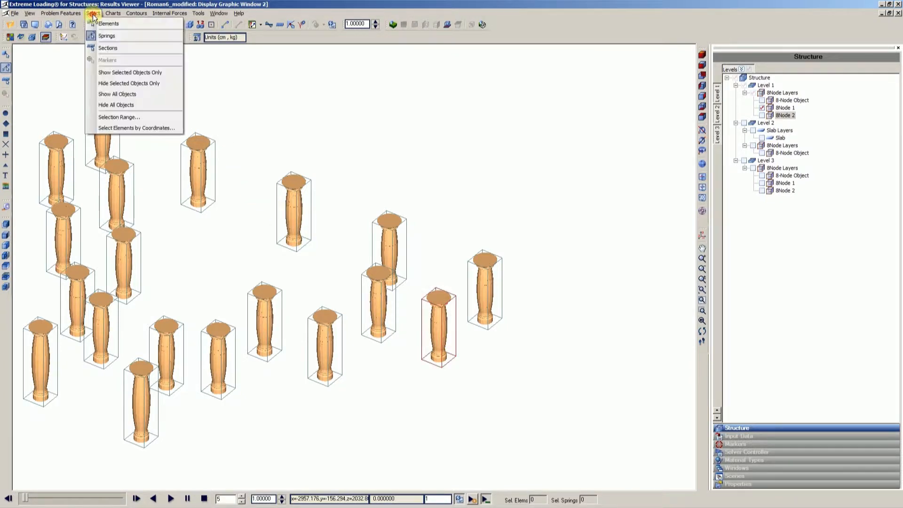
{"action": "mouse_move", "coordinate": [104, 73]}
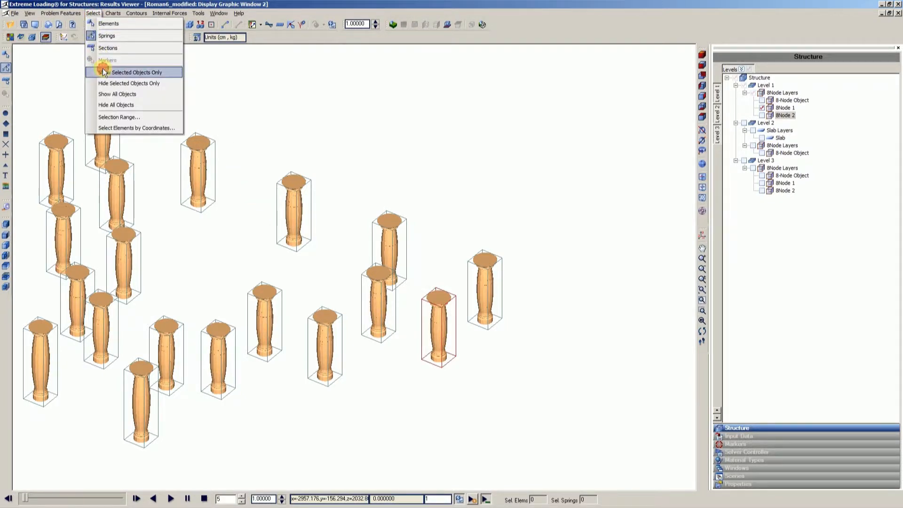
{"action": "left_click", "coordinate": [136, 72]}
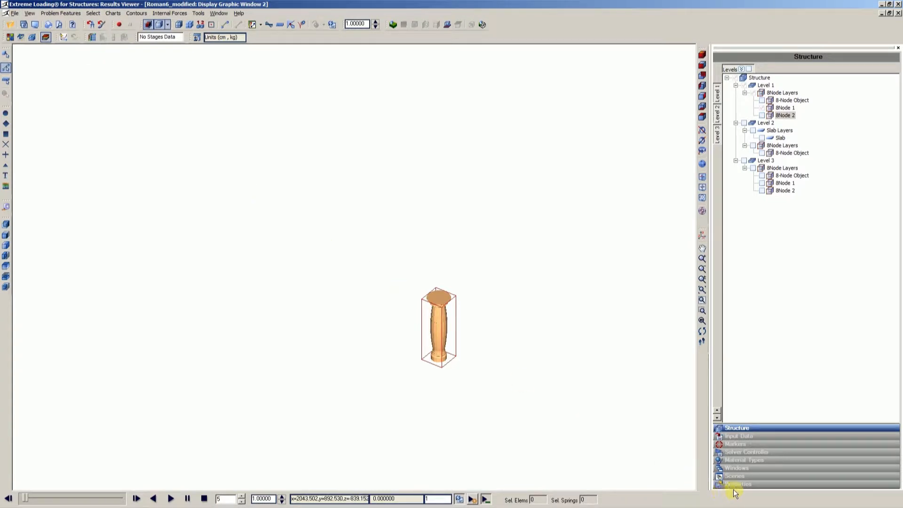
Show only Normal Steel springs by material, untick Show Type, and zoom in
{"action": "left_click", "coordinate": [739, 484]}
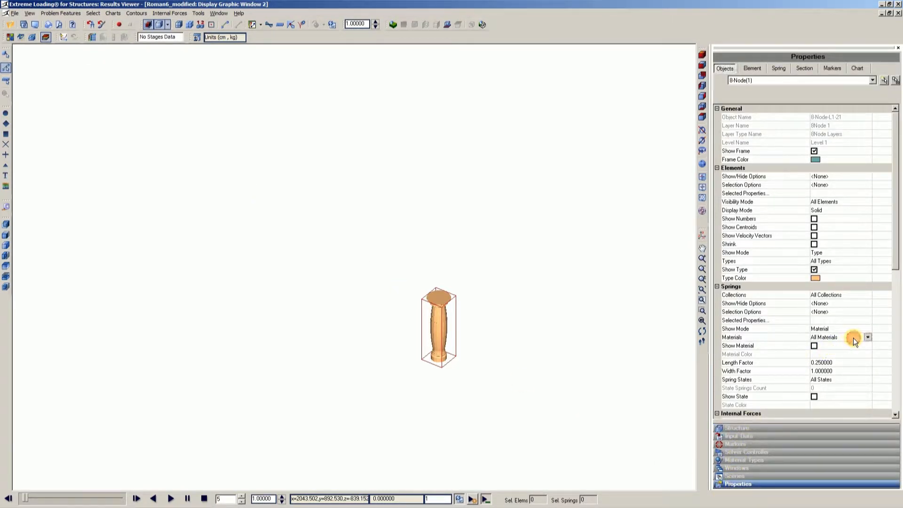
{"action": "left_click", "coordinate": [868, 337]}
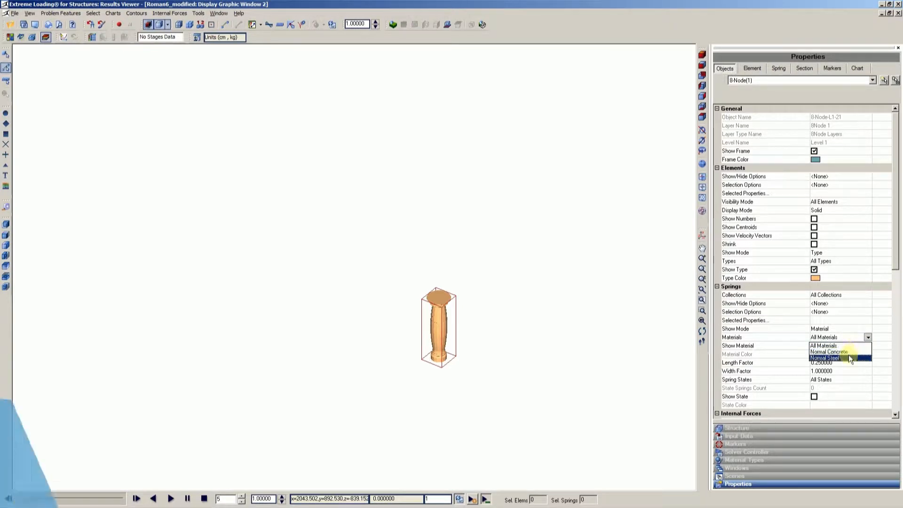
{"action": "left_click", "coordinate": [827, 357]}
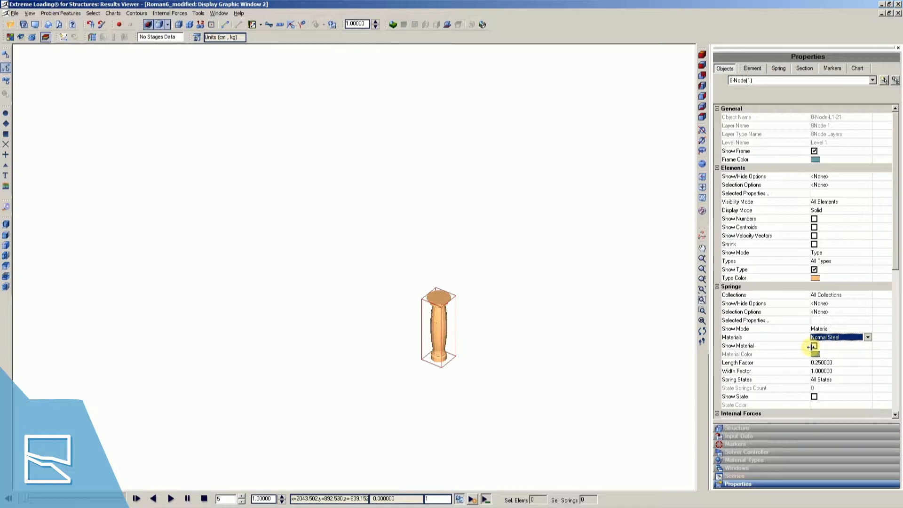
{"action": "left_click", "coordinate": [813, 346]}
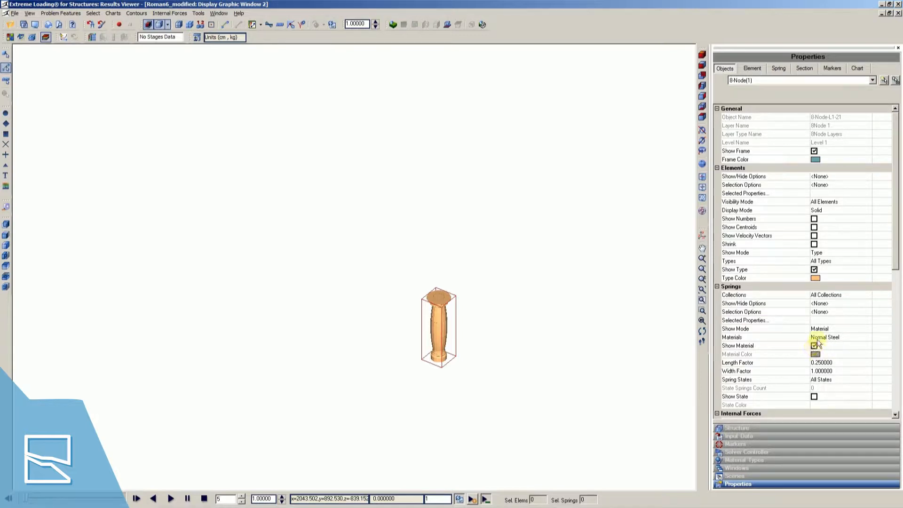
{"action": "left_click", "coordinate": [813, 269]}
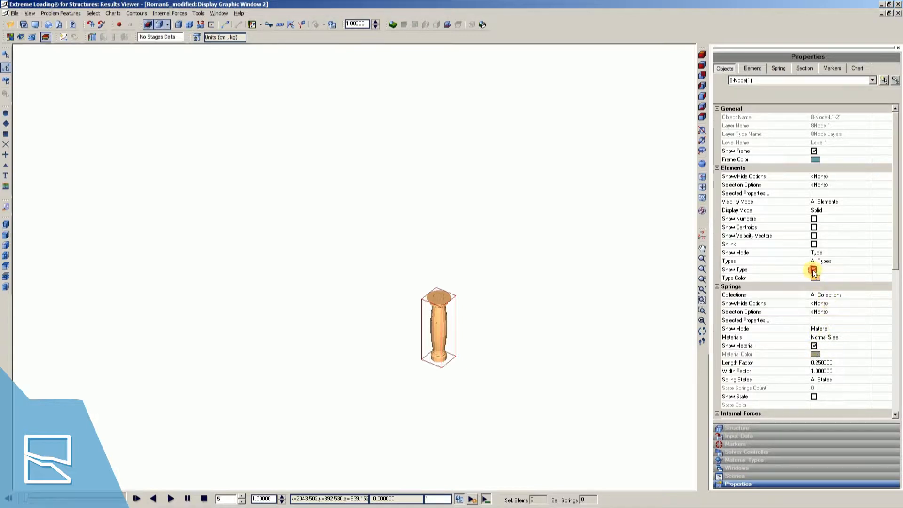
{"action": "left_click", "coordinate": [811, 269]}
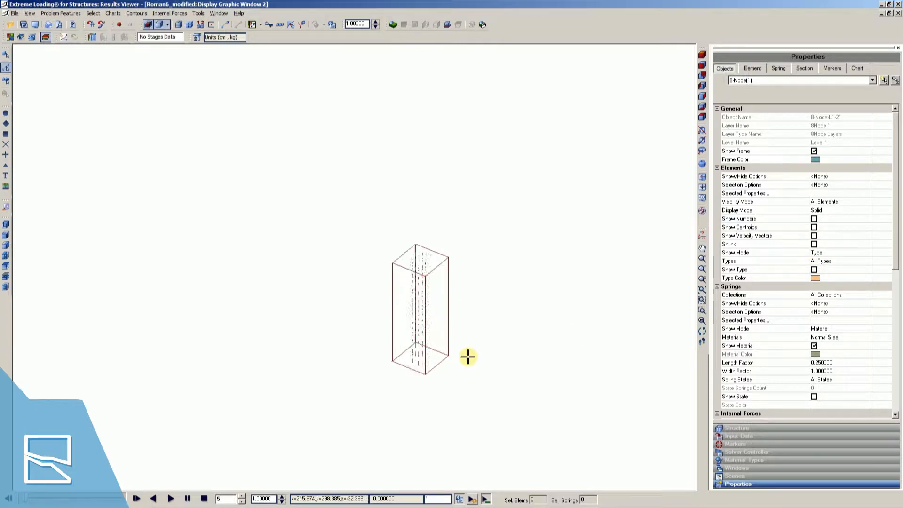
{"action": "left_click_drag", "start_coordinate": [468, 357], "coordinate": [445, 313]}
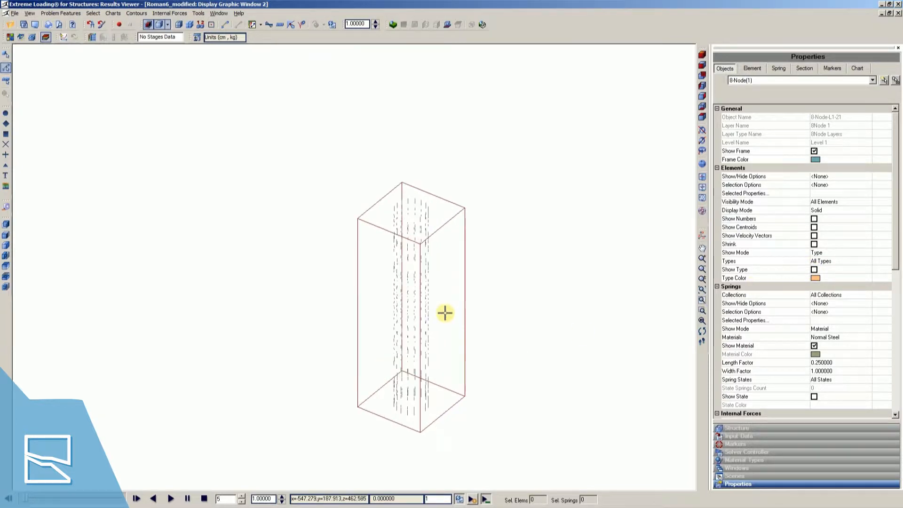
Zoom closer into the column and select a single steel spring
{"action": "left_click_drag", "start_coordinate": [445, 312], "coordinate": [426, 287]}
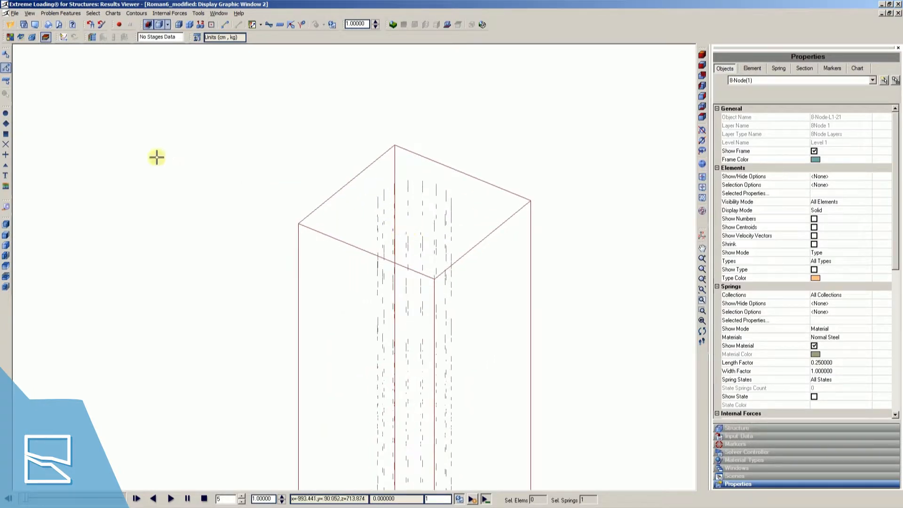
{"action": "left_click", "coordinate": [63, 49]}
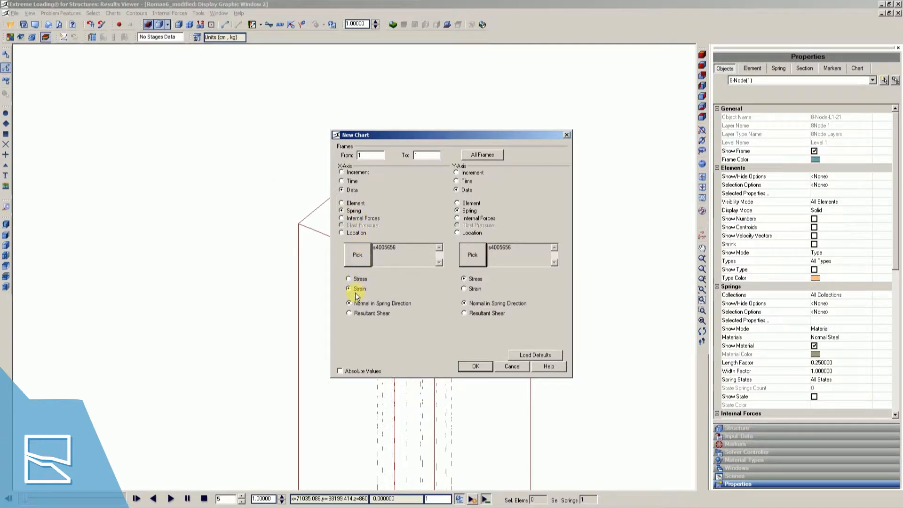
Chart spring strain on X against spring stress on Y over frames 1–1511
{"action": "left_click", "coordinate": [457, 210]}
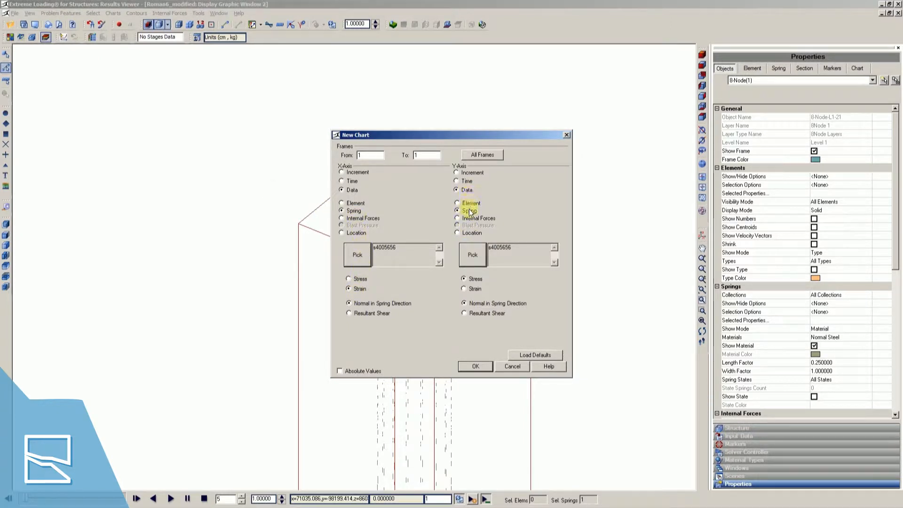
{"action": "left_click", "coordinate": [482, 154]}
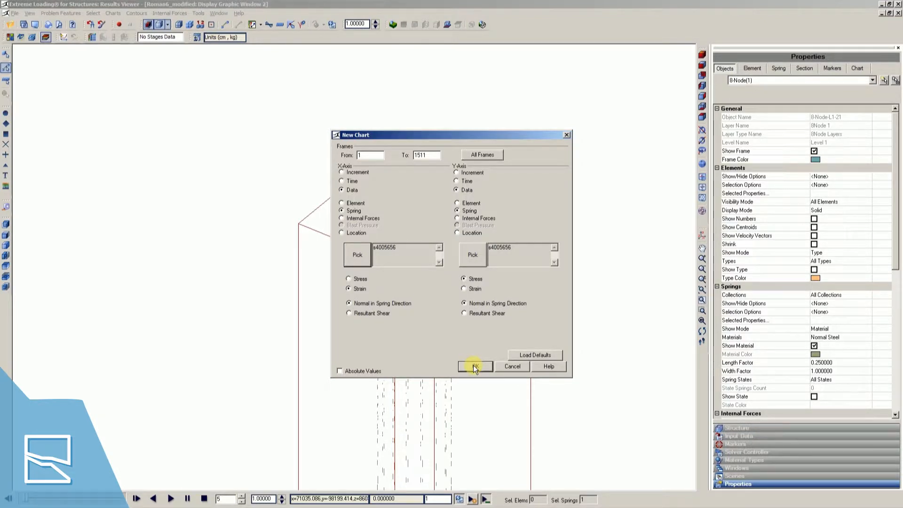
{"action": "left_click", "coordinate": [474, 366]}
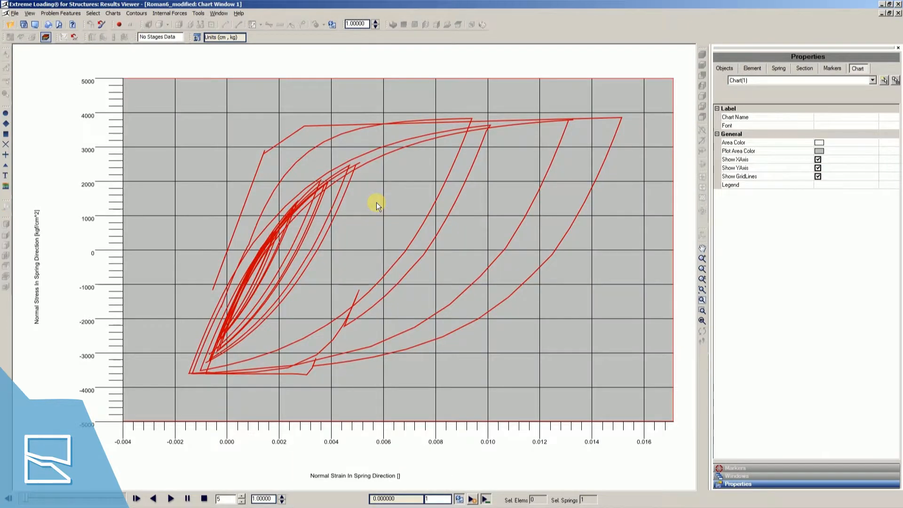
{"action": "mouse_move", "coordinate": [253, 198]}
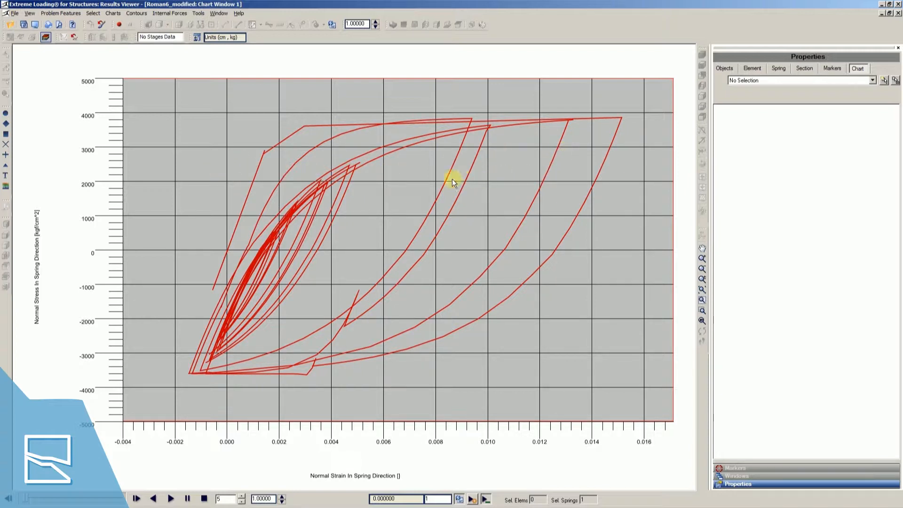
{"action": "mouse_move", "coordinate": [413, 178]}
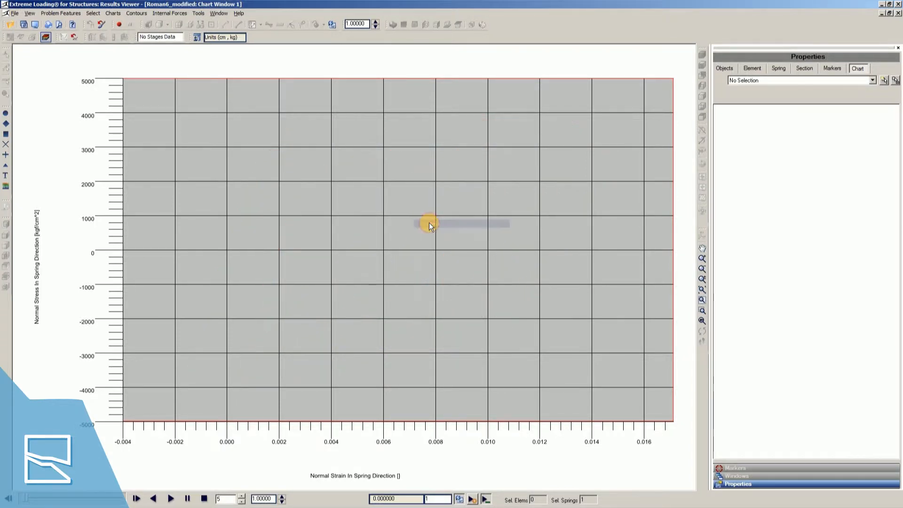
{"action": "mouse_move", "coordinate": [247, 412]}
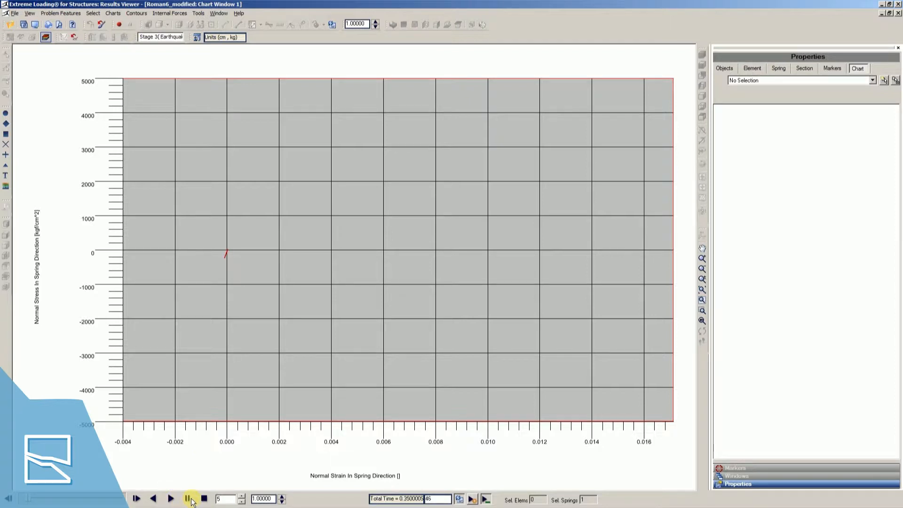
Pause the chart animation and turn on Show Markers for the series
{"action": "left_click", "coordinate": [186, 498]}
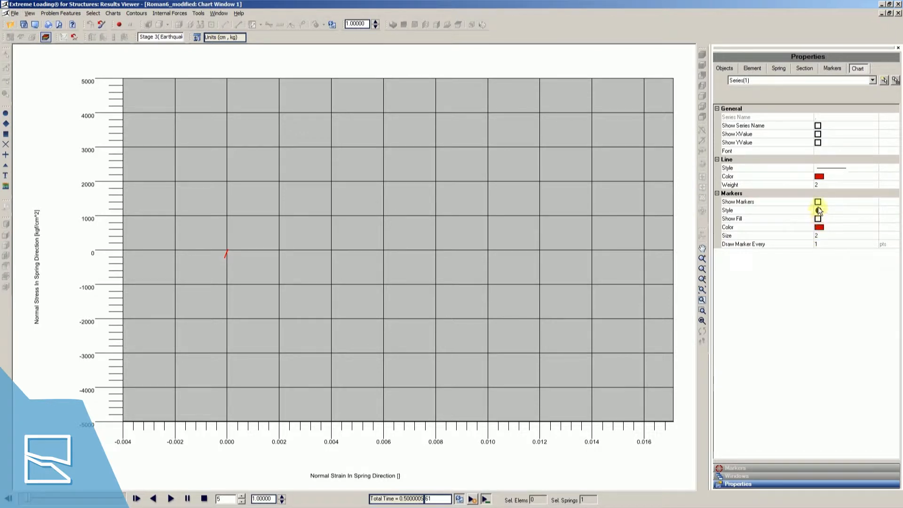
{"action": "left_click", "coordinate": [816, 201]}
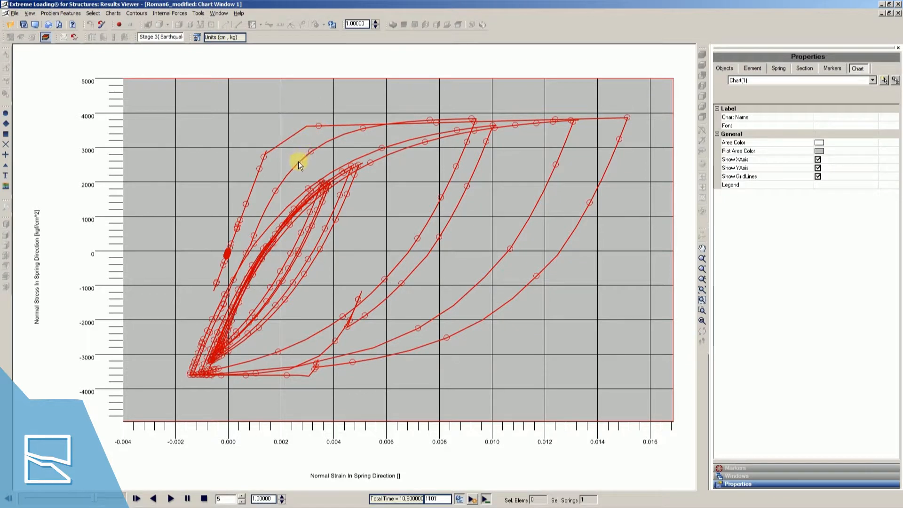
{"action": "mouse_move", "coordinate": [297, 246]}
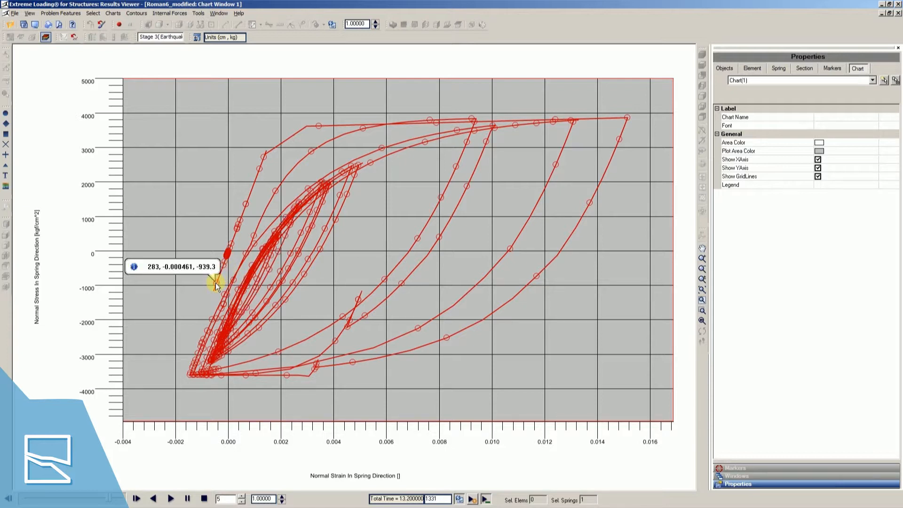
{"action": "mouse_move", "coordinate": [264, 339]}
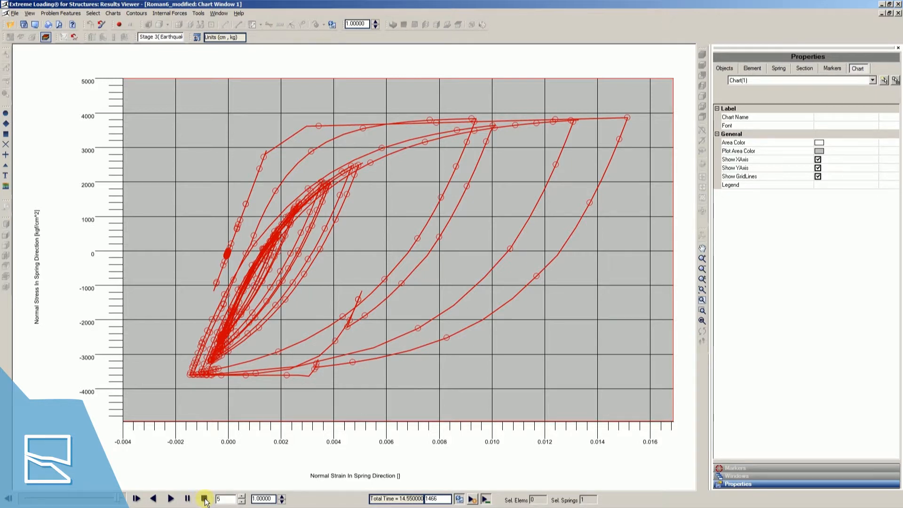
Replay the steel spring chart from zero through all loops to frame 1511
{"action": "left_click", "coordinate": [201, 498]}
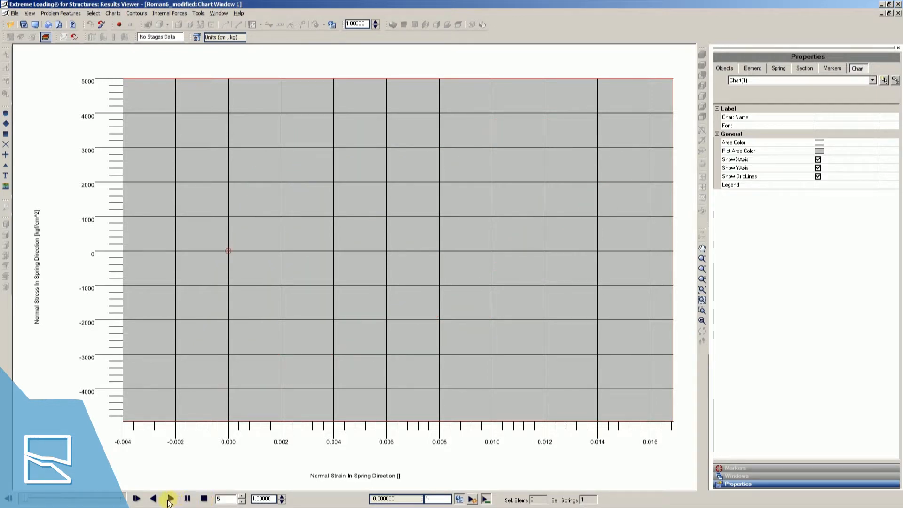
{"action": "left_click", "coordinate": [168, 498]}
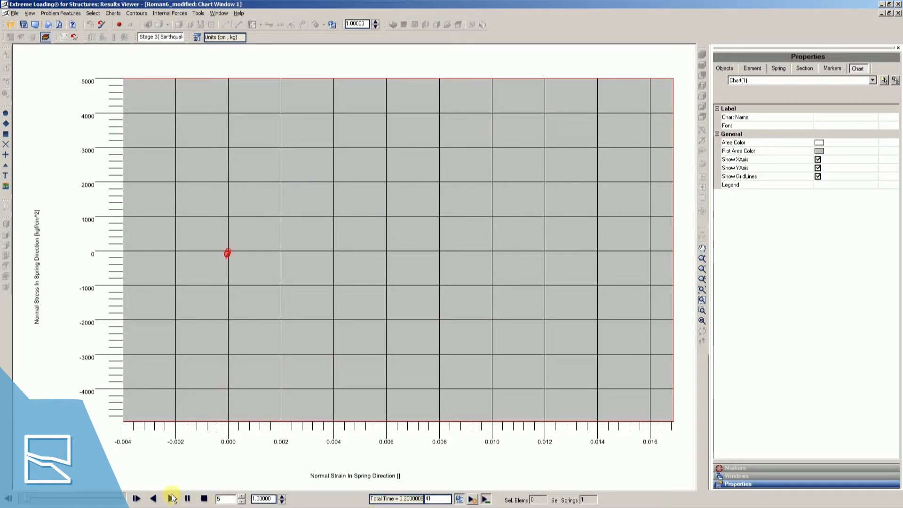
{"action": "left_click", "coordinate": [171, 498]}
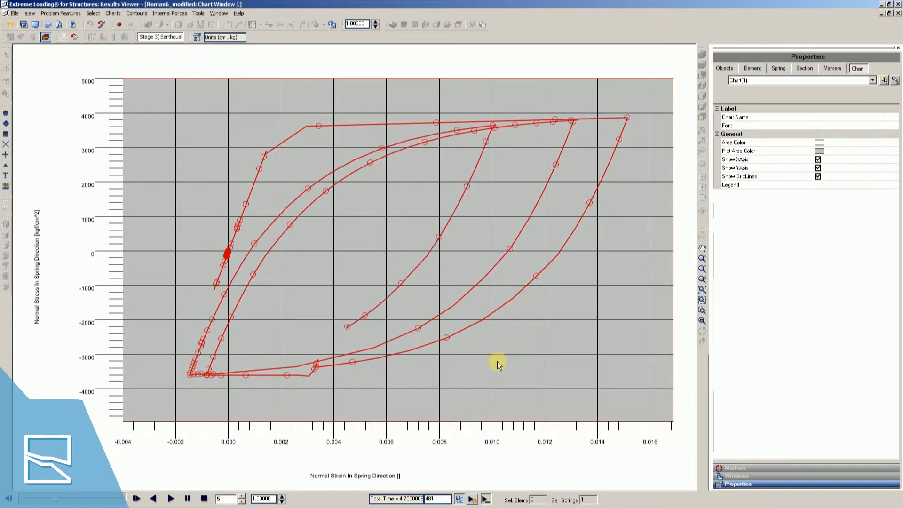
{"action": "left_click", "coordinate": [172, 498]}
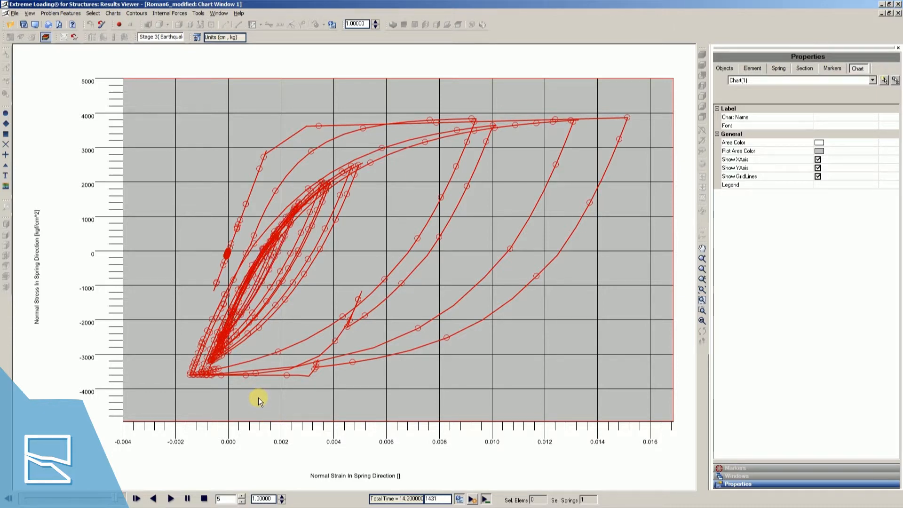
{"action": "left_click", "coordinate": [169, 498]}
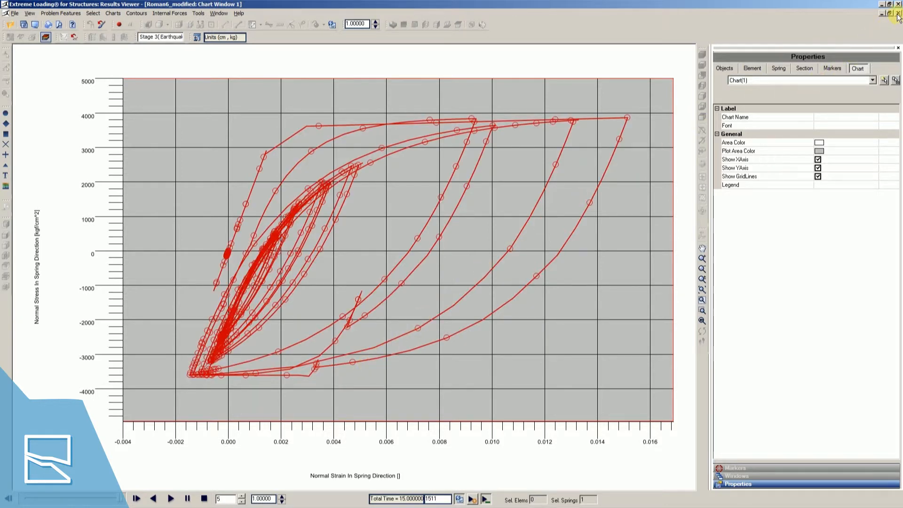
Close the steel chart without saving and uncheck the Level 1 8Node layer
{"action": "left_click", "coordinate": [888, 13]}
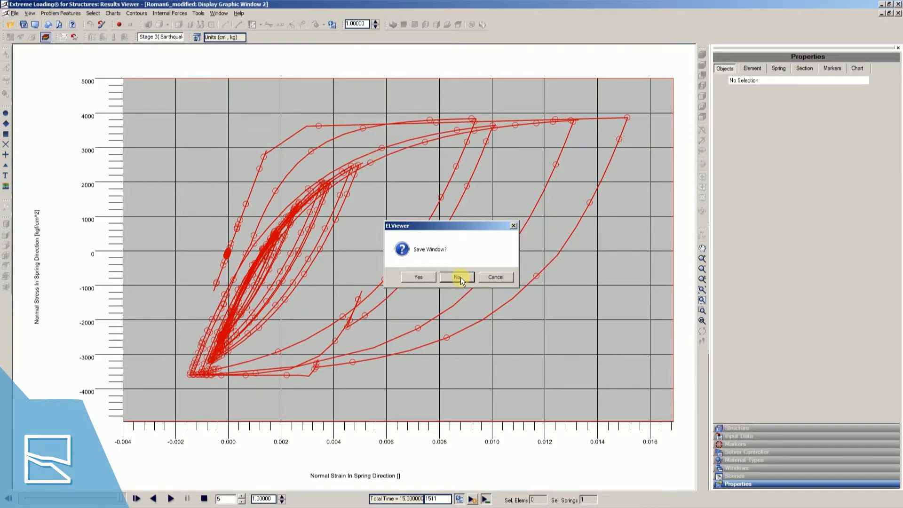
{"action": "left_click", "coordinate": [456, 277]}
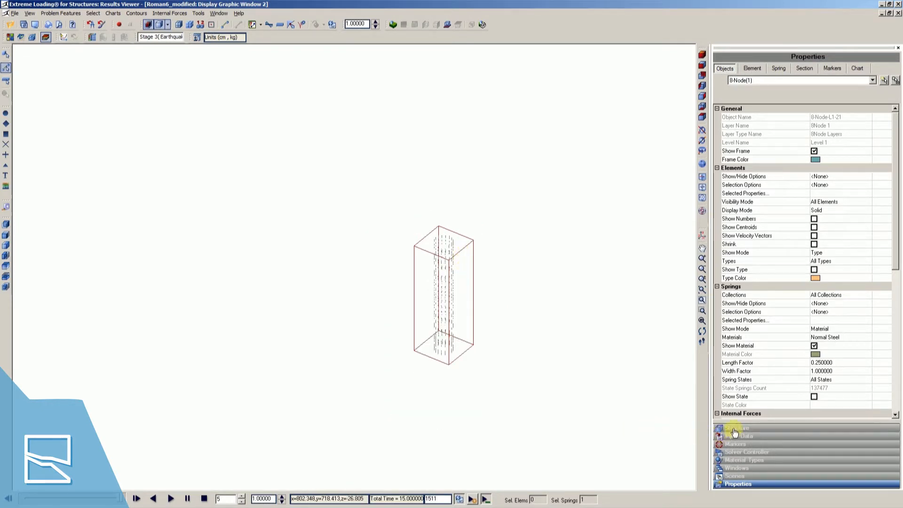
{"action": "left_click", "coordinate": [736, 427]}
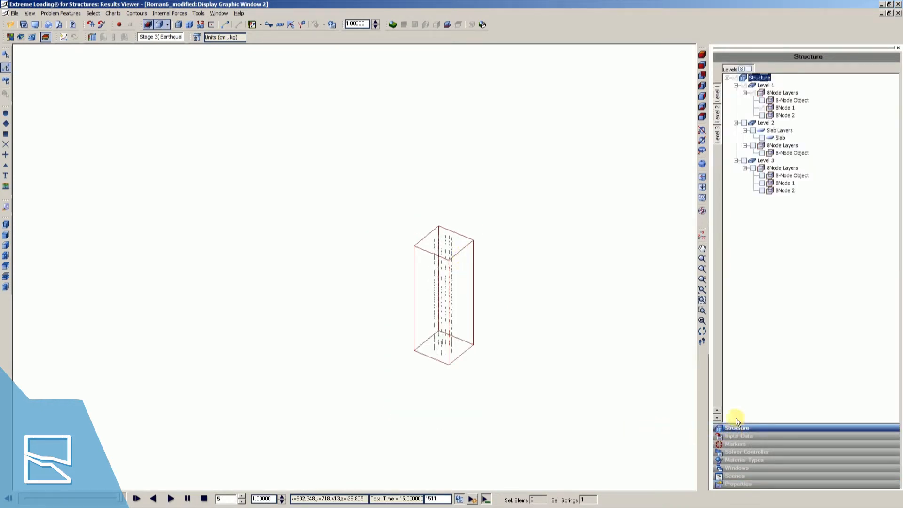
{"action": "left_click", "coordinate": [784, 107]}
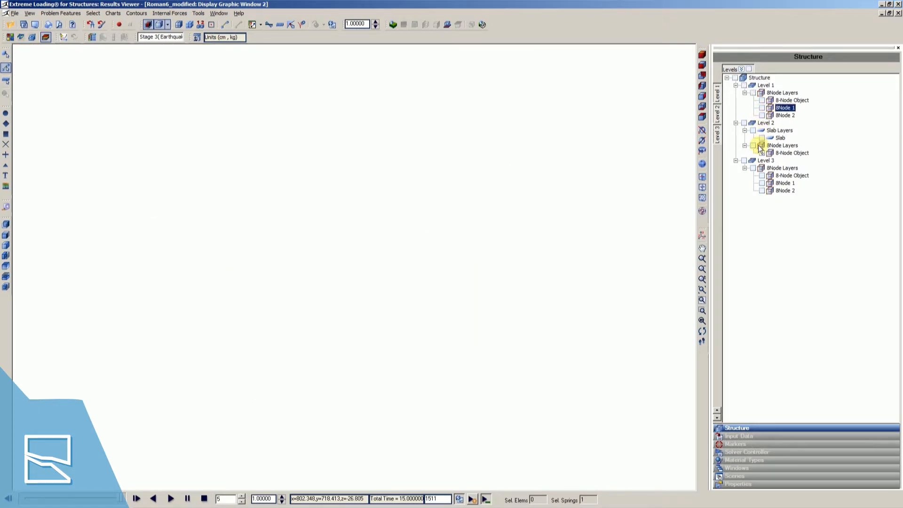
Show the Level 2 8Node layer and isolate one level-2 column
{"action": "left_click", "coordinate": [759, 145]}
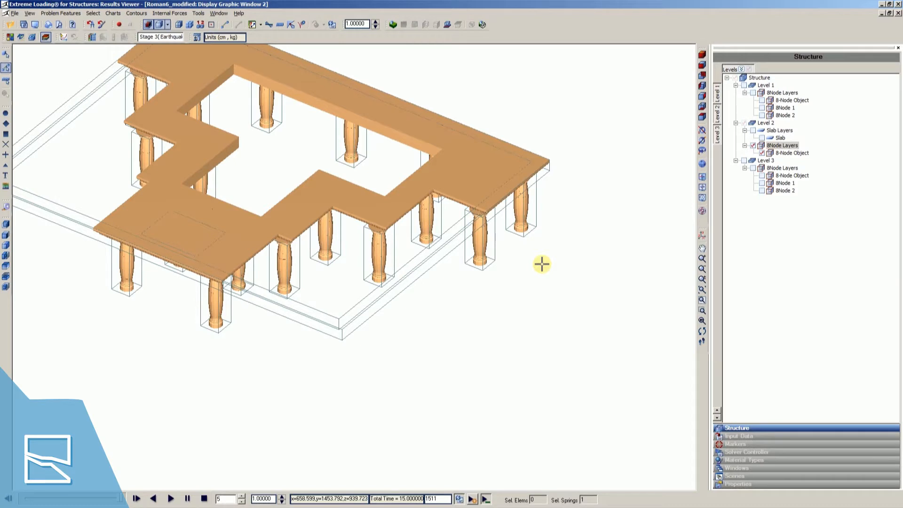
{"action": "mouse_move", "coordinate": [428, 276]}
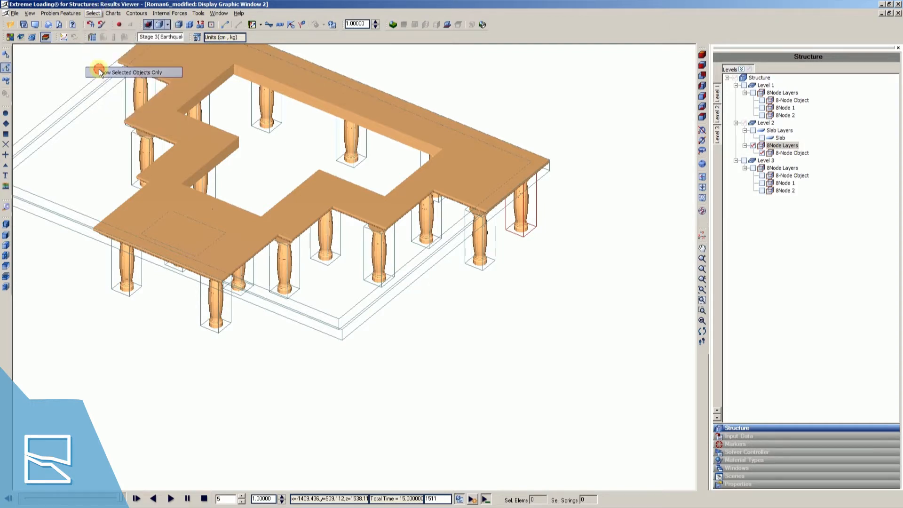
{"action": "left_click", "coordinate": [100, 72]}
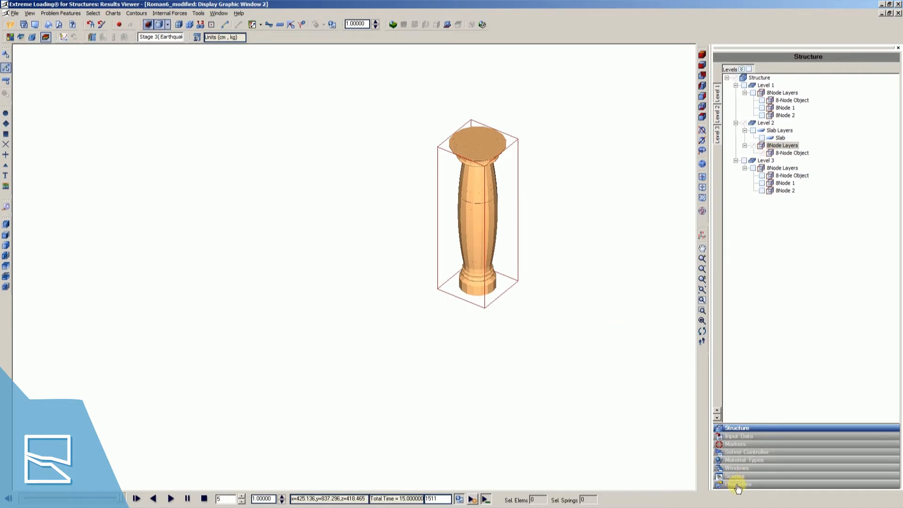
Untick Show Type, show Normal Concrete springs by material, and zoom in
{"action": "left_click", "coordinate": [737, 495]}
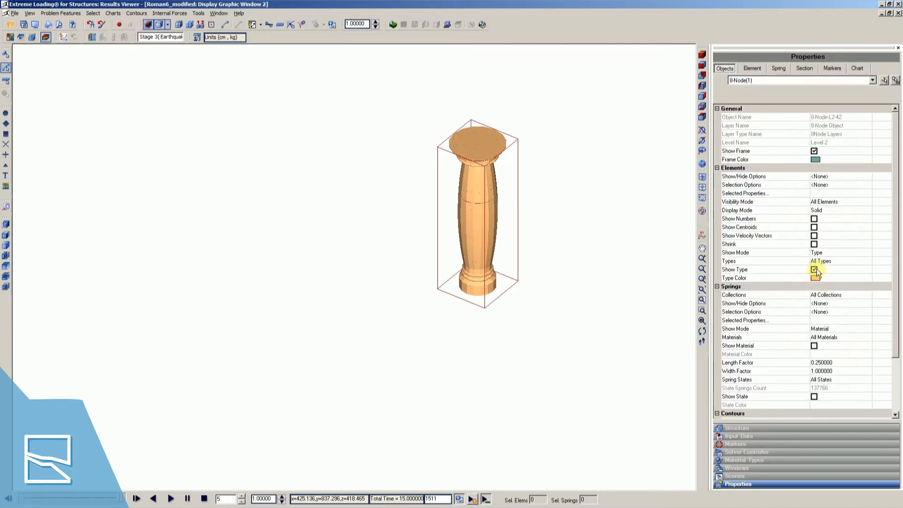
{"action": "left_click", "coordinate": [812, 269]}
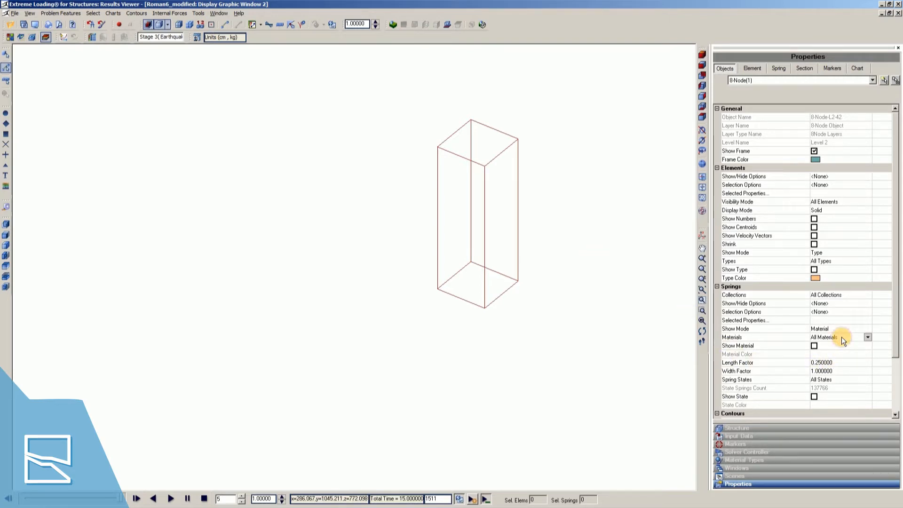
{"action": "left_click", "coordinate": [867, 336]}
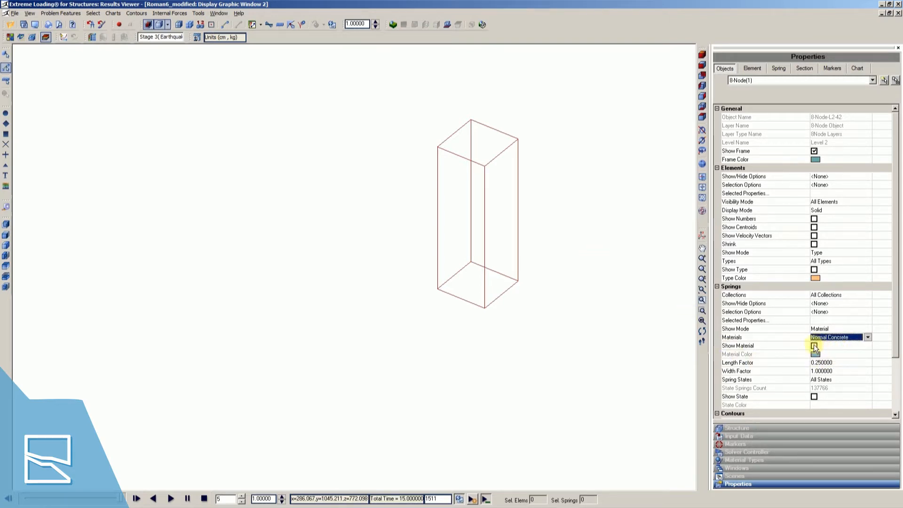
{"action": "left_click", "coordinate": [812, 346]}
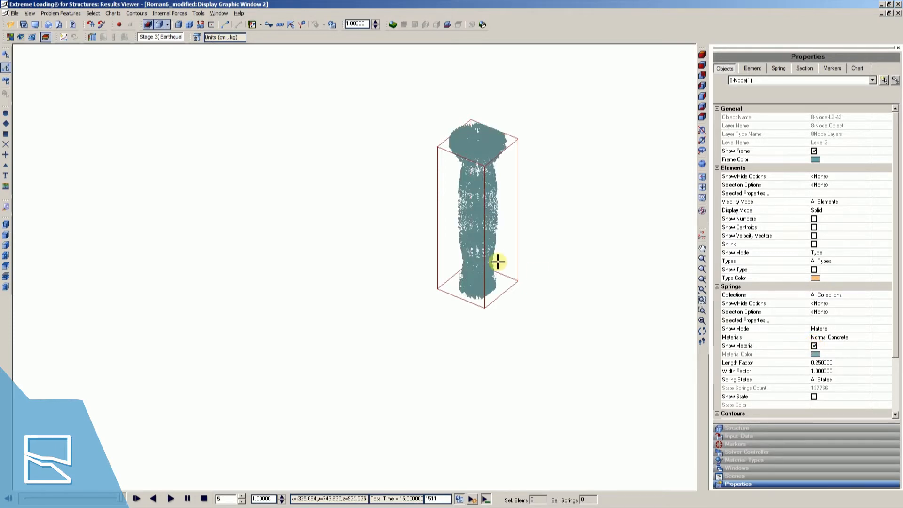
{"action": "left_click_drag", "start_coordinate": [496, 260], "coordinate": [480, 167]}
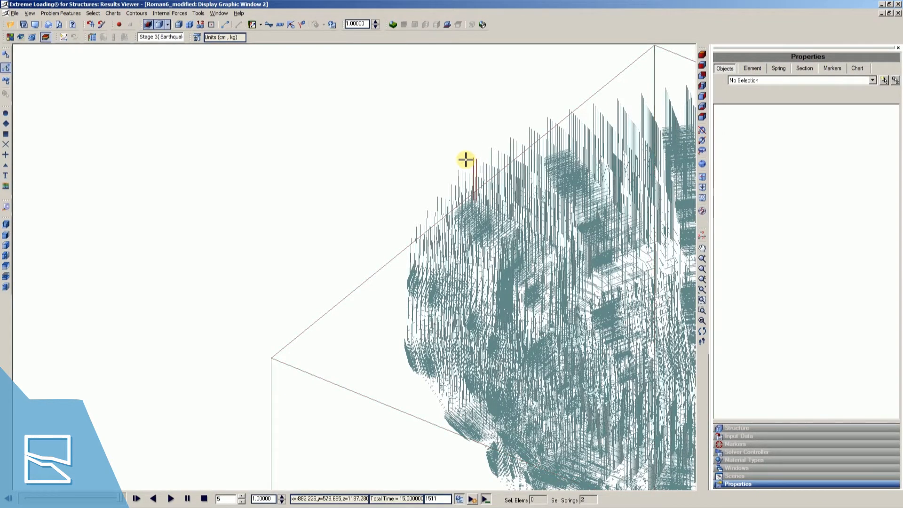
{"action": "mouse_move", "coordinate": [475, 155]}
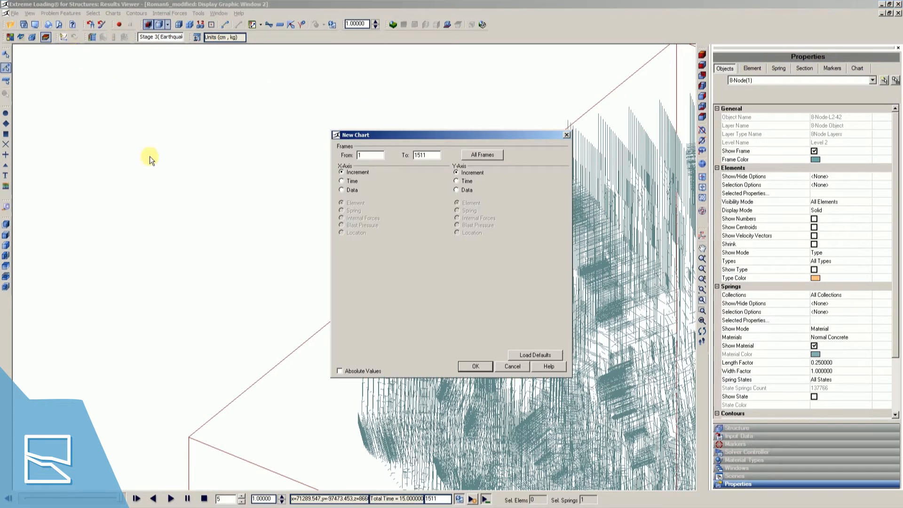
Chart the concrete spring's strain on X against its stress on Y
{"action": "left_click", "coordinate": [342, 189]}
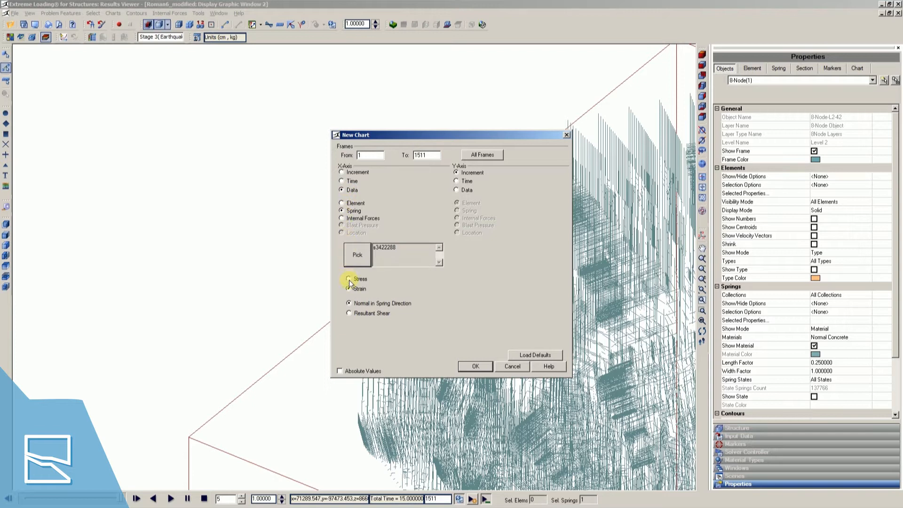
{"action": "left_click", "coordinate": [348, 289]}
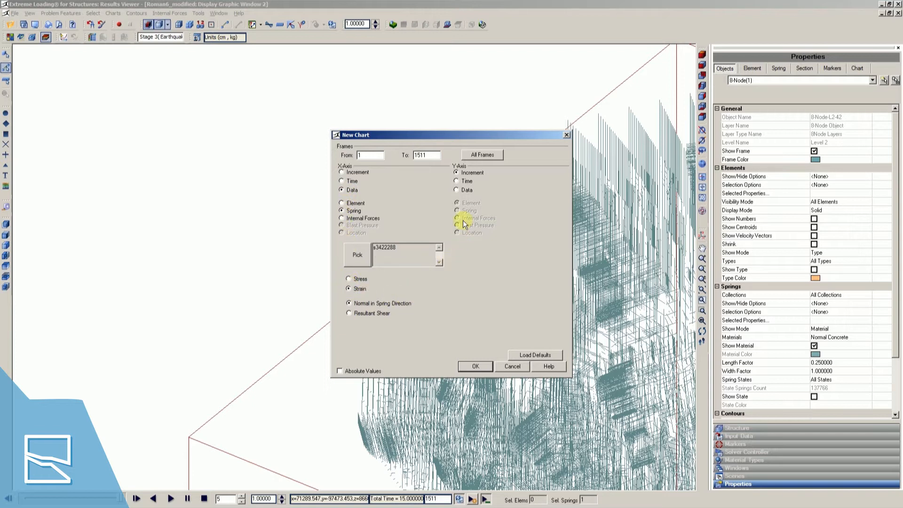
{"action": "left_click", "coordinate": [457, 210]}
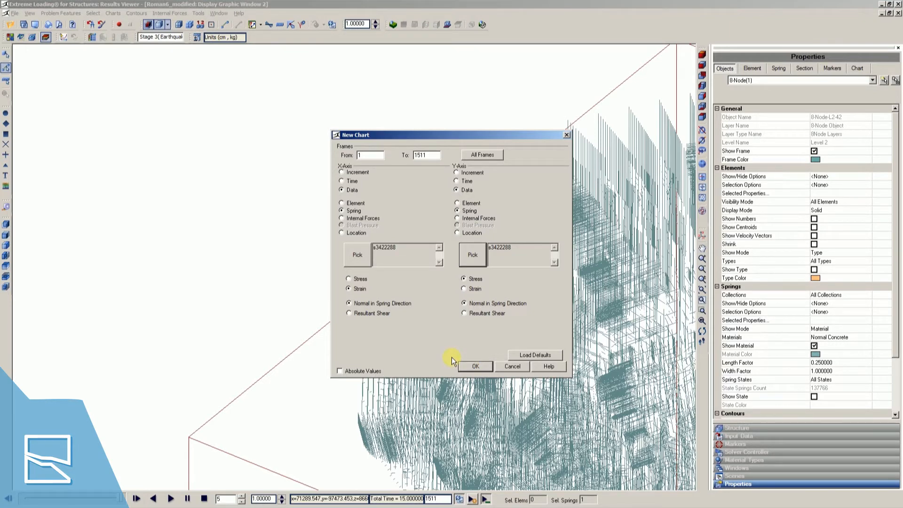
{"action": "left_click", "coordinate": [475, 366]}
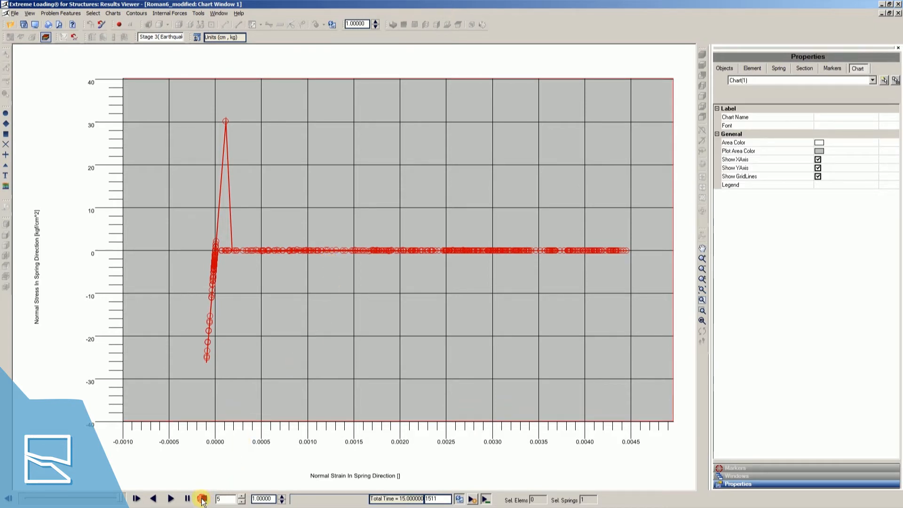
Stop playback and restart the concrete spring stress-strain chart animation from the beginning
{"action": "left_click", "coordinate": [201, 498]}
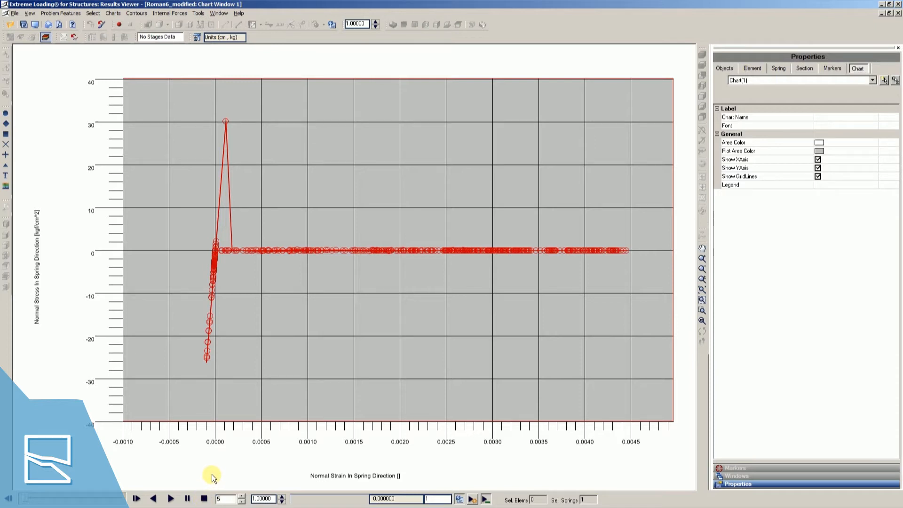
{"action": "mouse_move", "coordinate": [329, 202]}
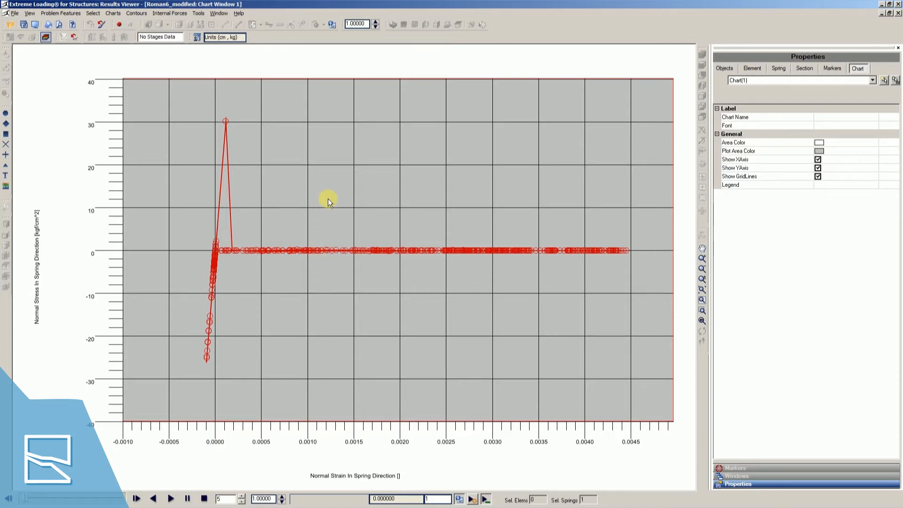
{"action": "right_click", "coordinate": [327, 201]}
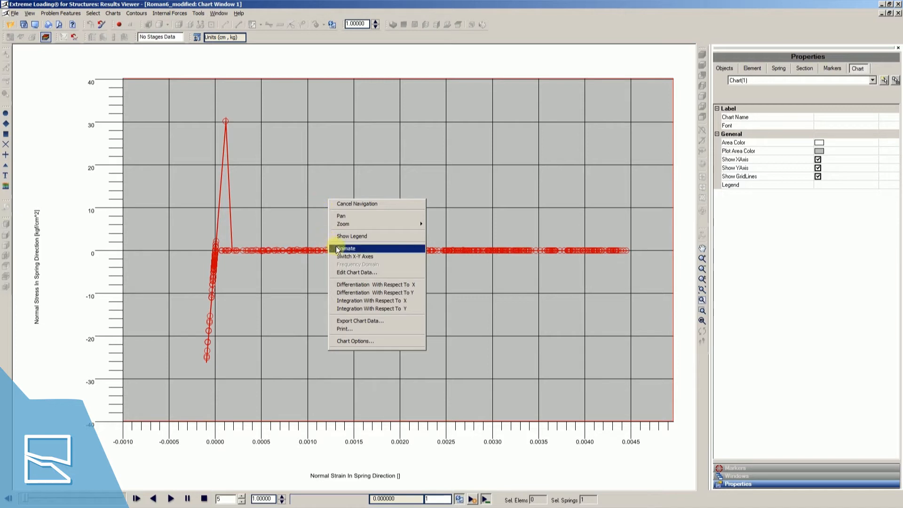
{"action": "left_click", "coordinate": [347, 248]}
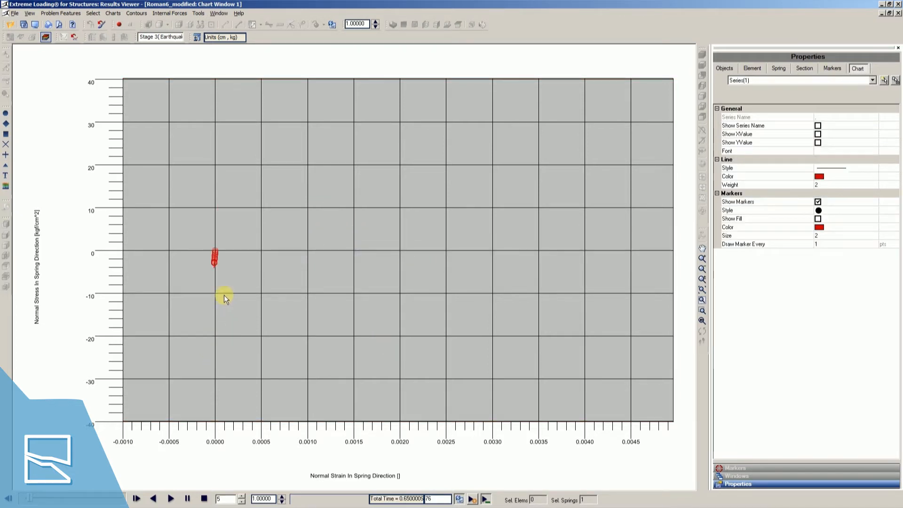